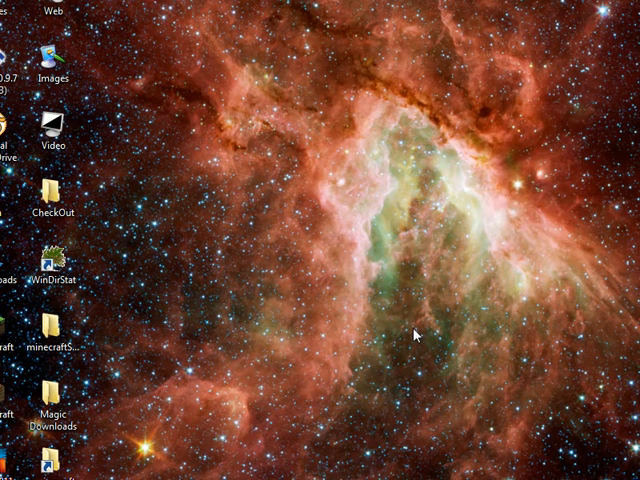
mouse_move(350, 345)
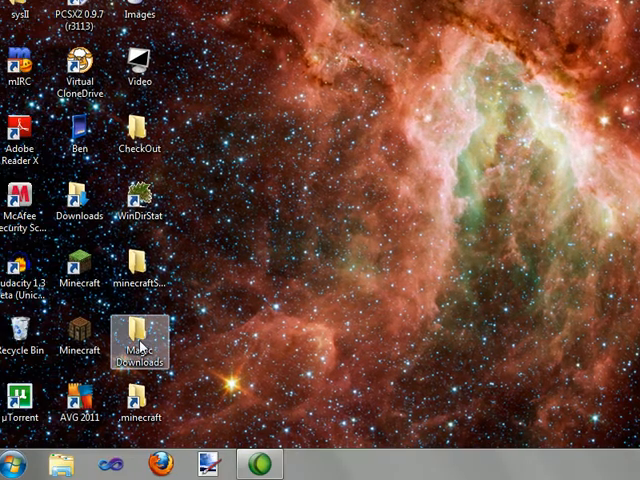
- Browse Magic Downloads and the magic2.2m1.6.6 mod folder, then reach AppData\Roaming\.minecraft
double_click(139, 344)
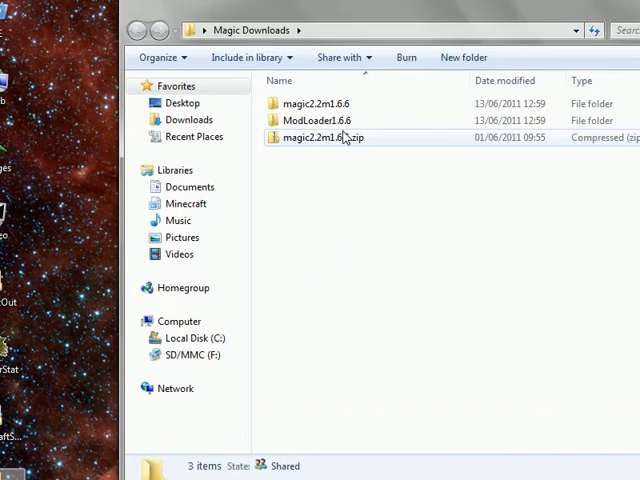
mouse_move(340, 137)
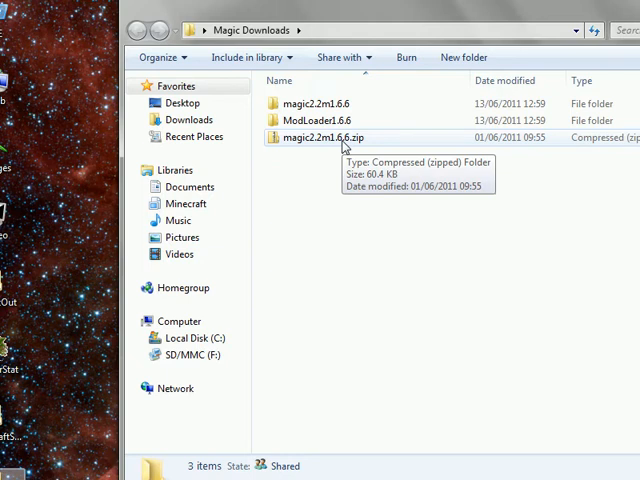
mouse_move(333, 121)
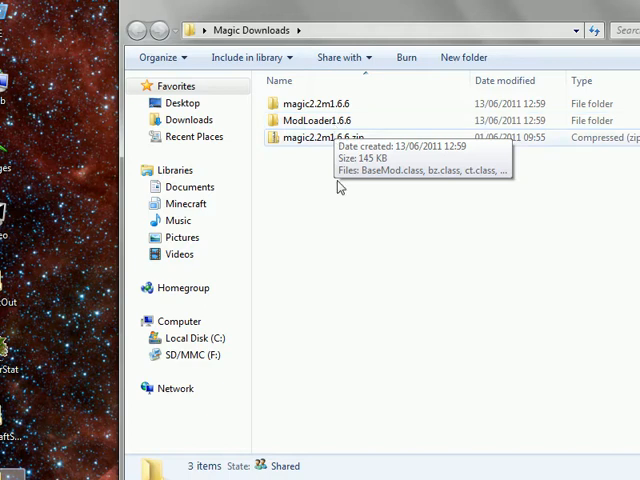
mouse_move(240, 243)
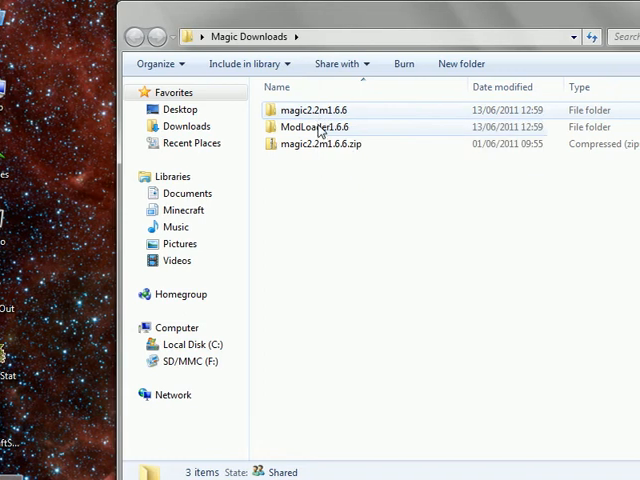
double_click(315, 110)
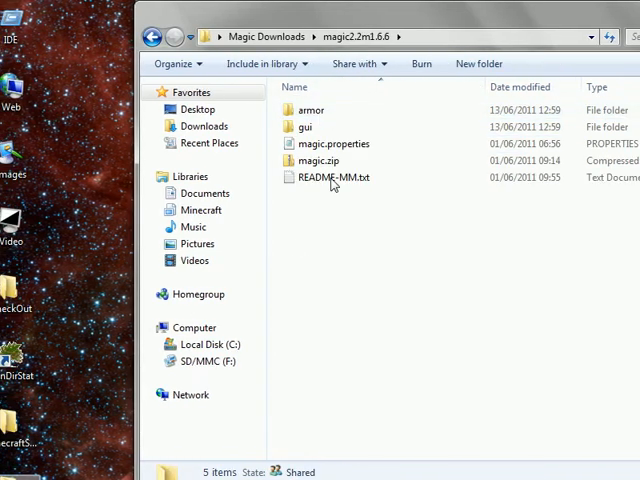
left_click(155, 37)
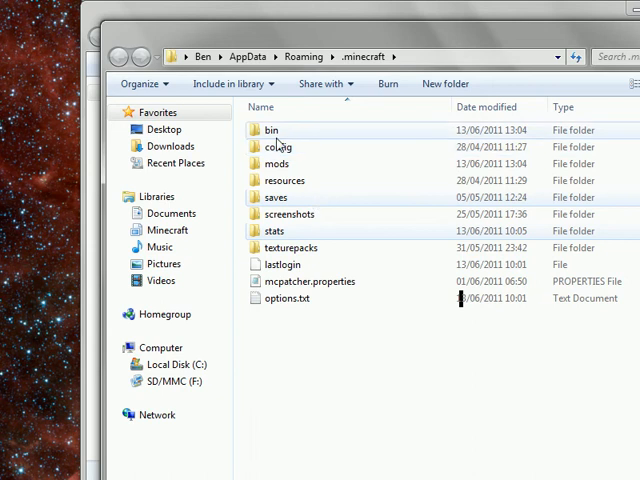
- Open the .minecraft bin folder and bring up minecraft.jar's file options
double_click(271, 130)
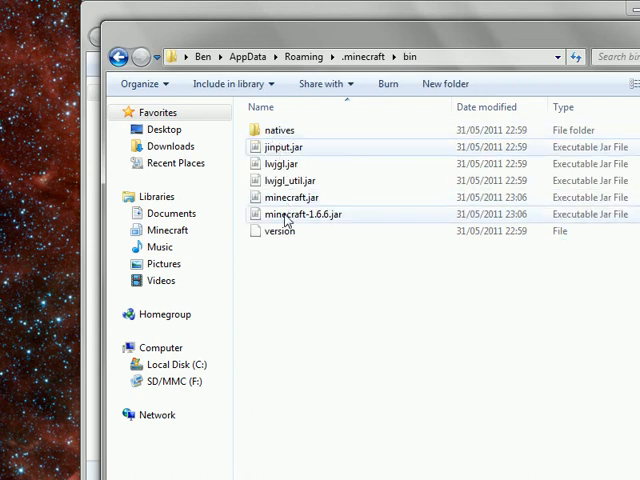
right_click(299, 197)
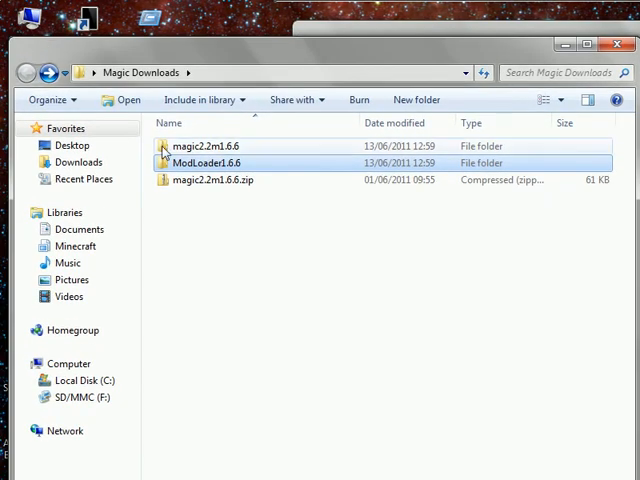
- Open ModLoader1.6.6, then open minecraft.jar as a 7-Zip archive with a 'minecraft - Copy.jar' backup
double_click(220, 162)
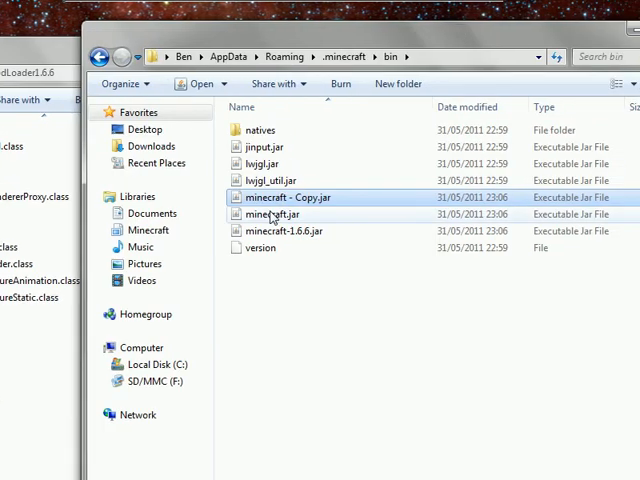
right_click(283, 214)
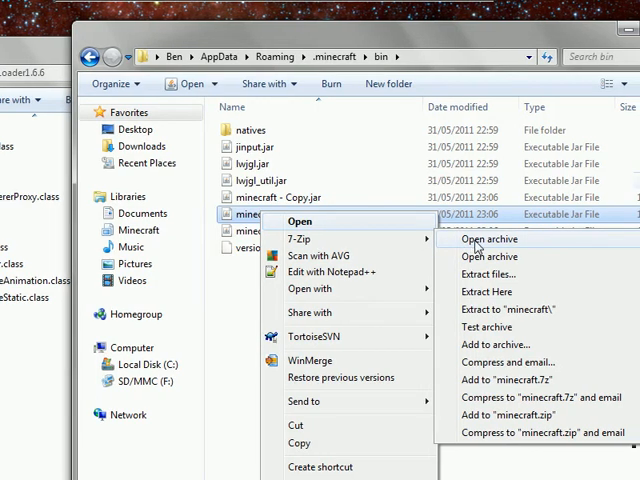
key("Escape")
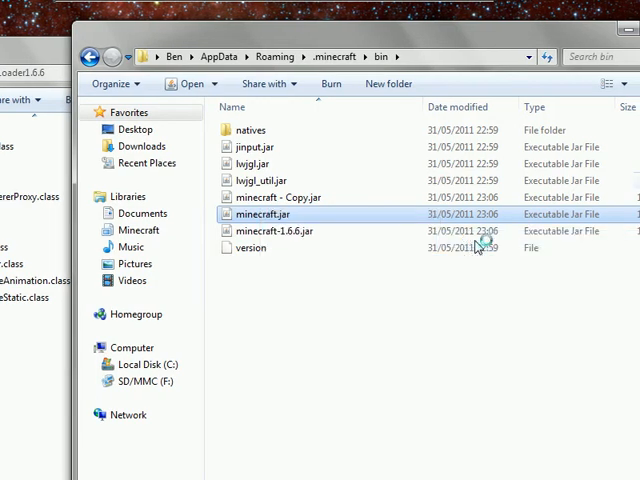
double_click(267, 214)
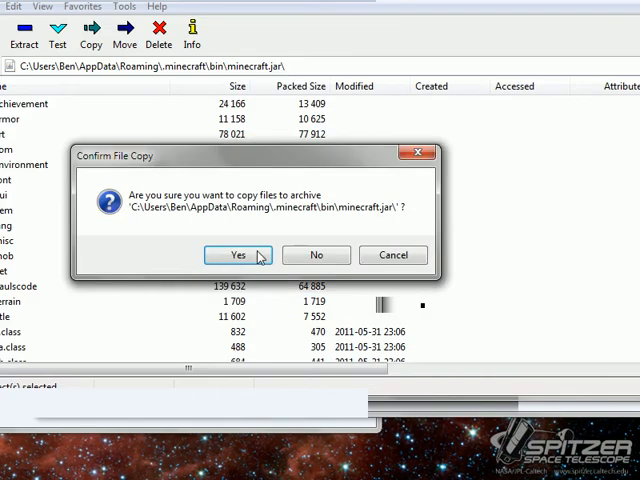
- Confirm copying the ModLoader files into minecraft.jar and scroll the archive listing
left_click(237, 255)
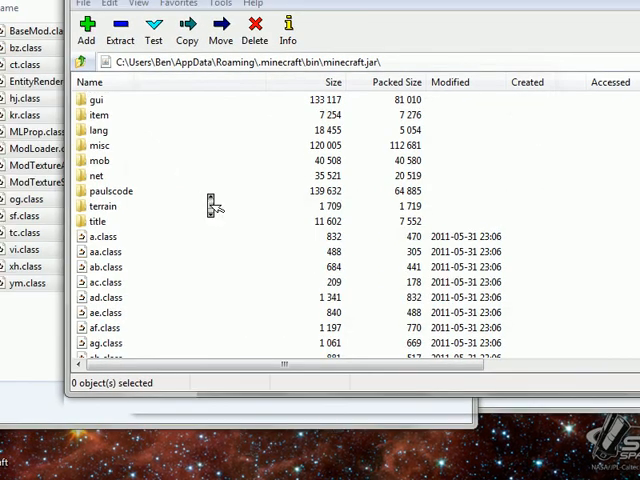
scroll("down", 3)
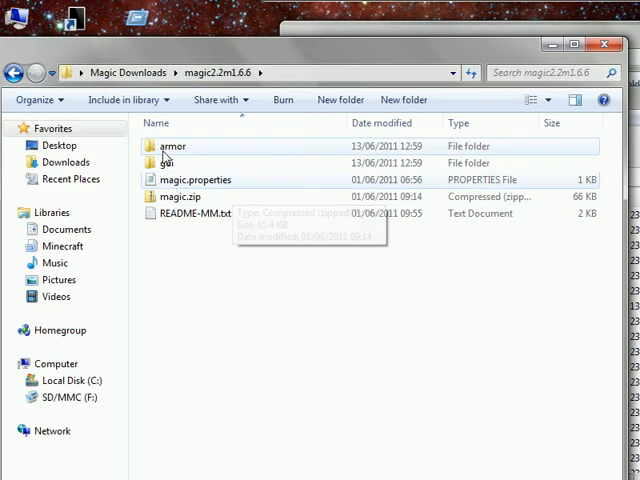
- Copy the magic mod's armor images and gui files into minecraft.jar's armor and gui folders
left_click(172, 146)
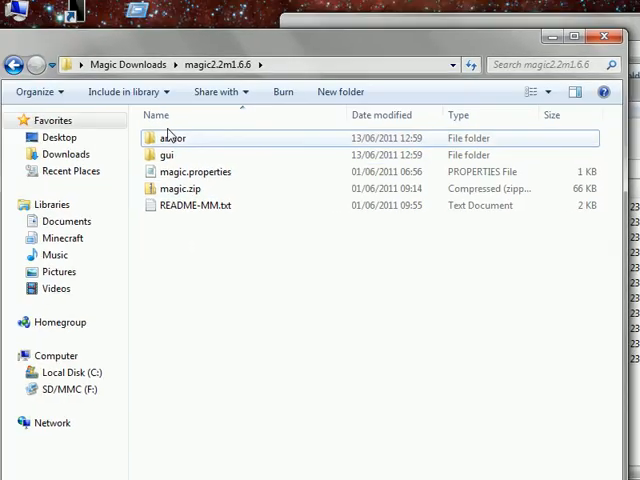
double_click(171, 138)
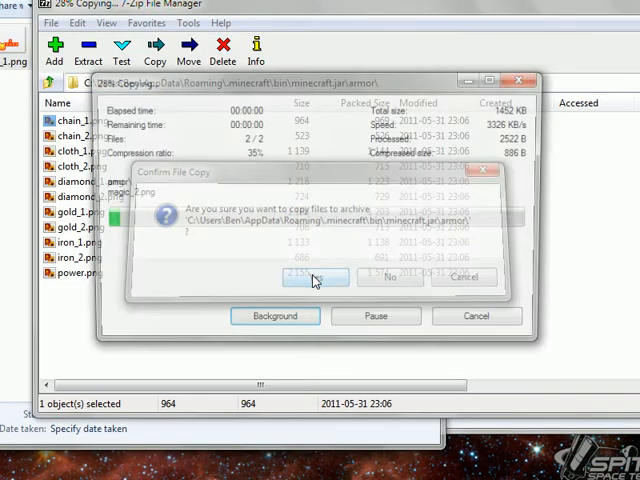
left_click(315, 278)
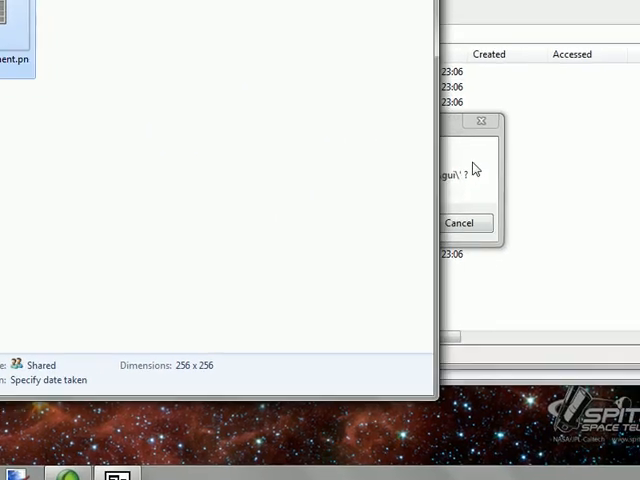
left_click(460, 223)
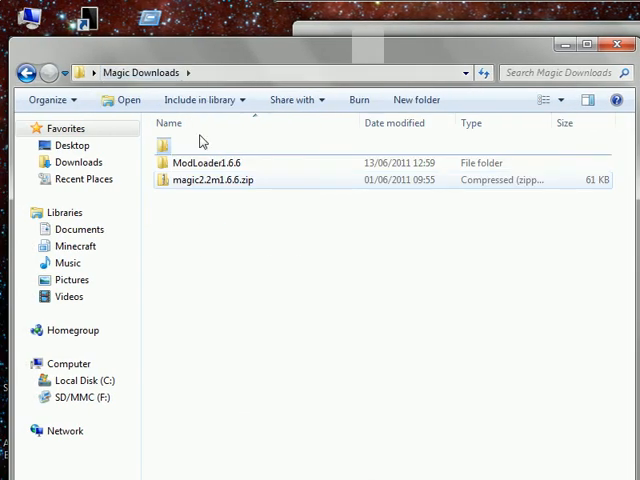
- Place magic.properties in .minecraft and magic.zip in the mods folder, then start the launcher
left_click(415, 99)
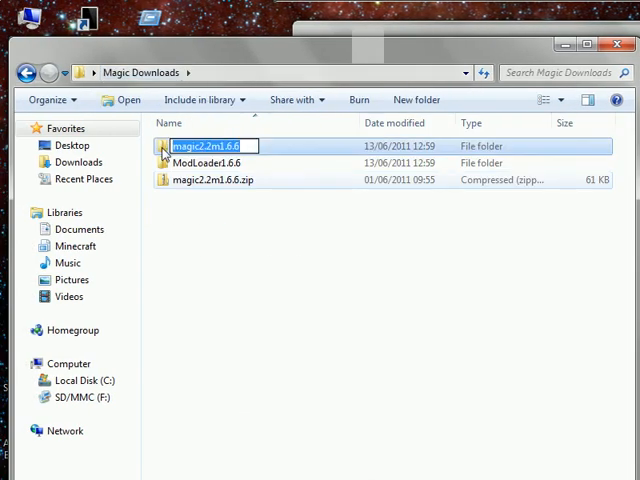
double_click(210, 146)
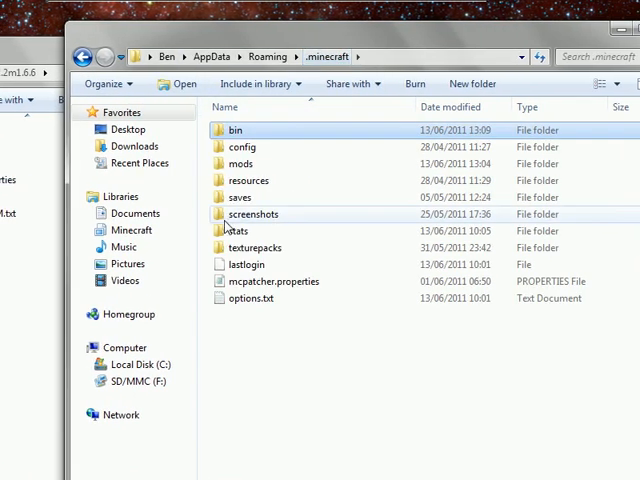
mouse_move(246, 180)
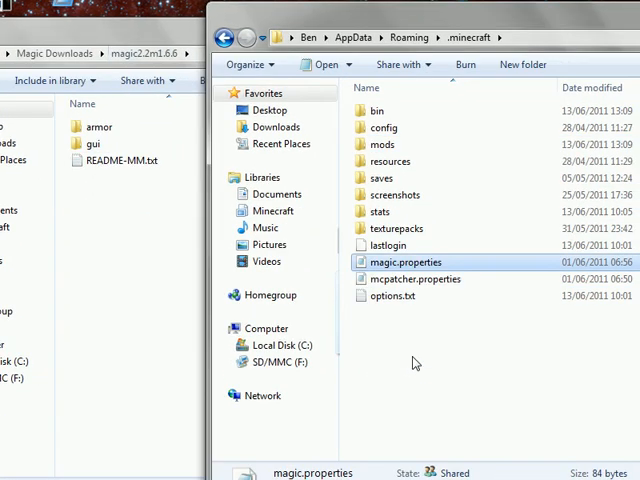
left_click(415, 360)
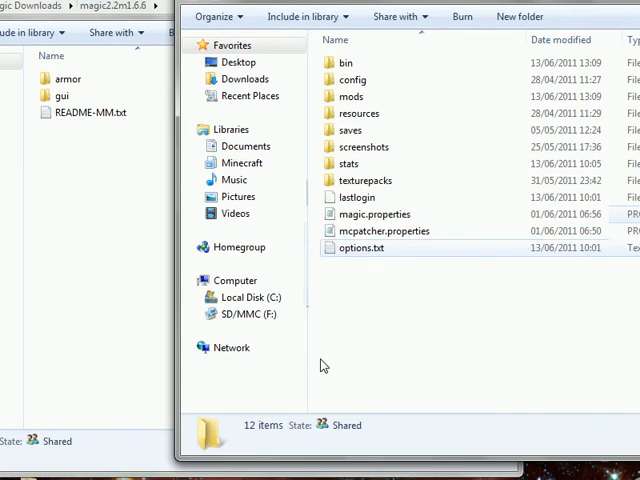
left_click(20, 463)
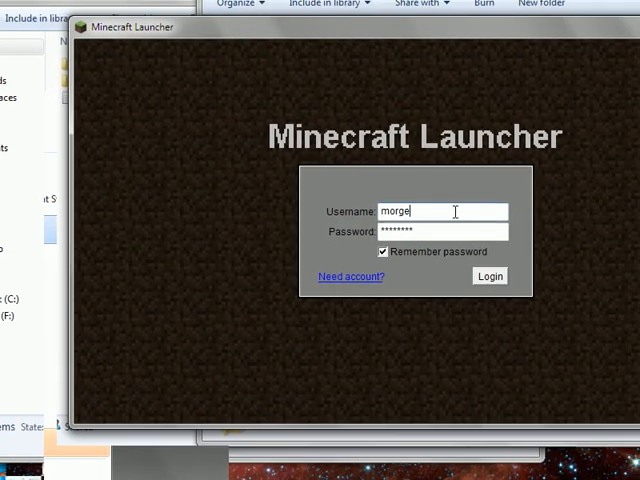
- Enter the username and password in the Minecraft Launcher and log in to Beta 1.6.6
type("h")
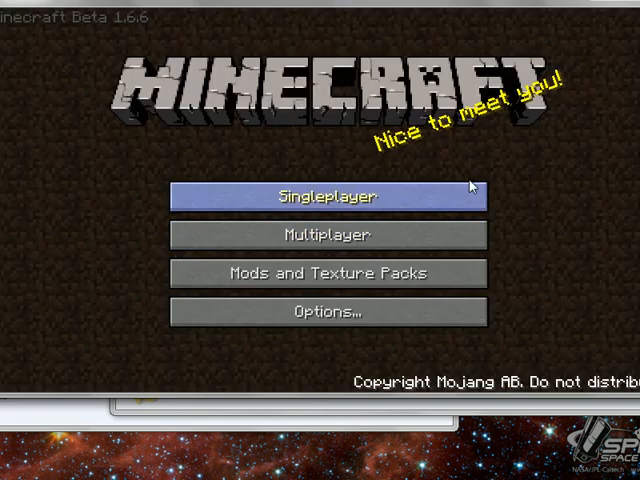
- Choose Singleplayer and load the first saved world
left_click(327, 196)
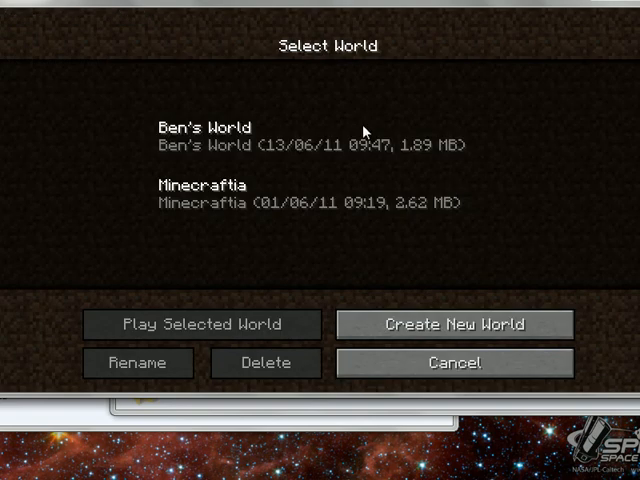
left_click(204, 324)
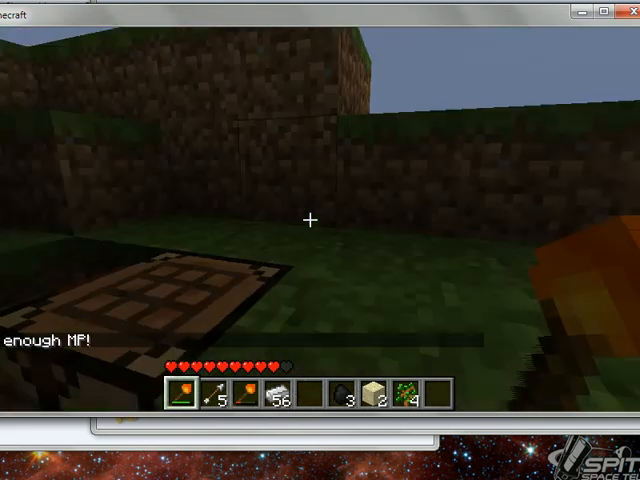
- Check the inventory for the magic mod's wand items, then close it
key("e")
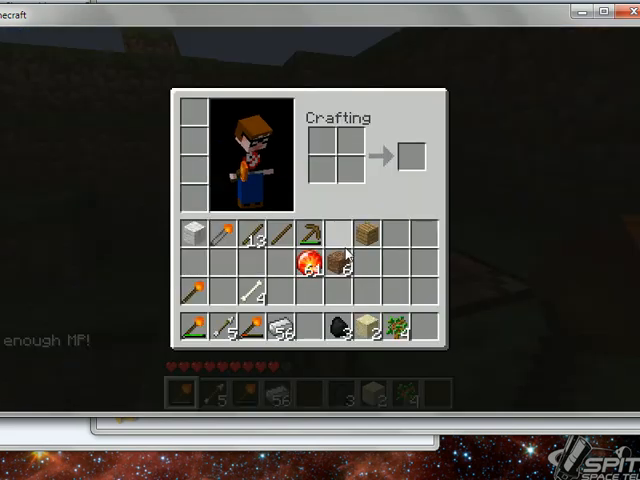
mouse_move(227, 240)
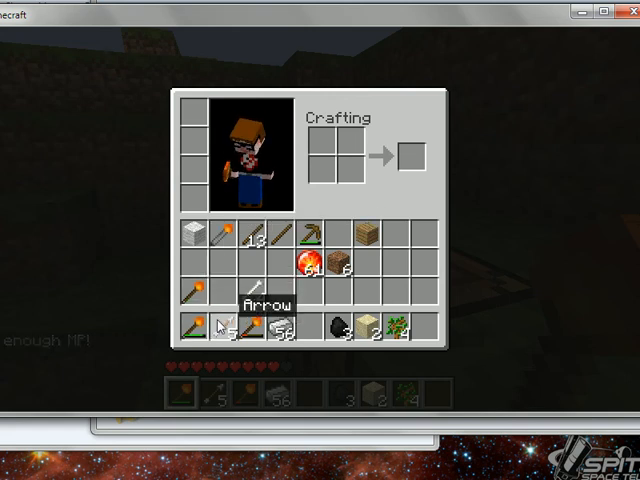
key("Escape")
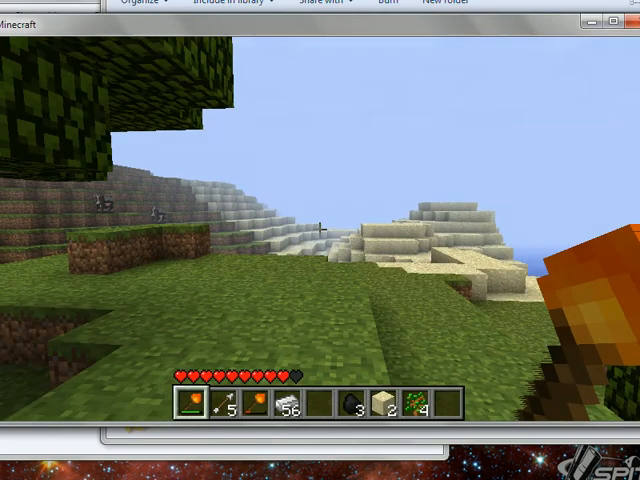
mouse_move(320, 240)
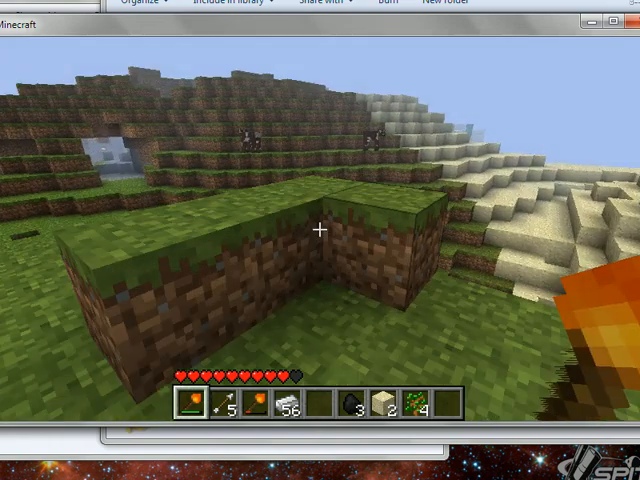